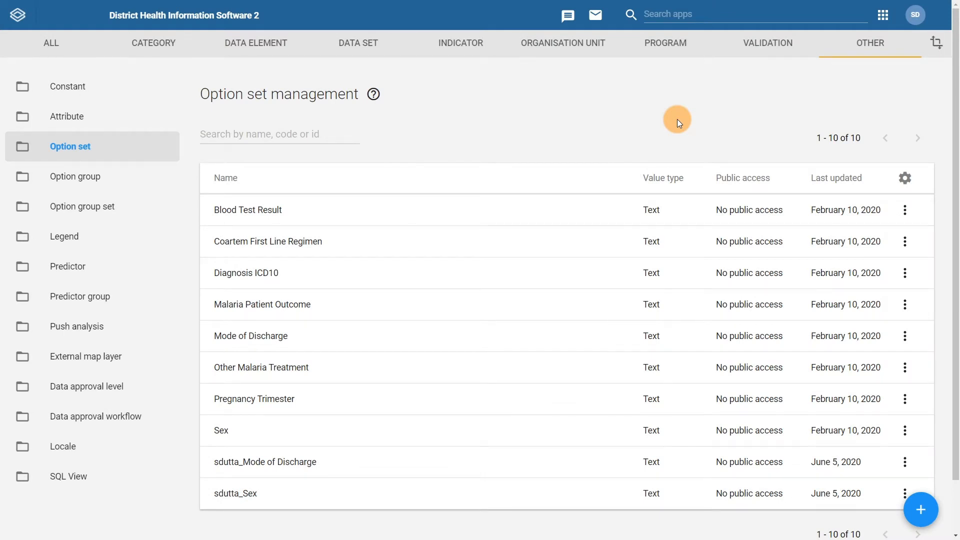
Switch to the Data element maintenance section and its Data element card
{"action": "left_click", "coordinate": [256, 43]}
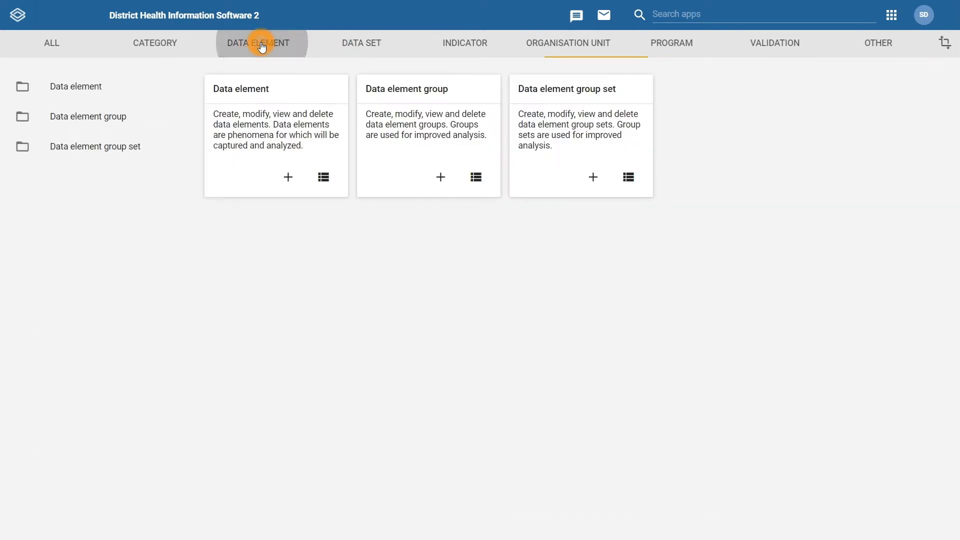
{"action": "mouse_move", "coordinate": [512, 276]}
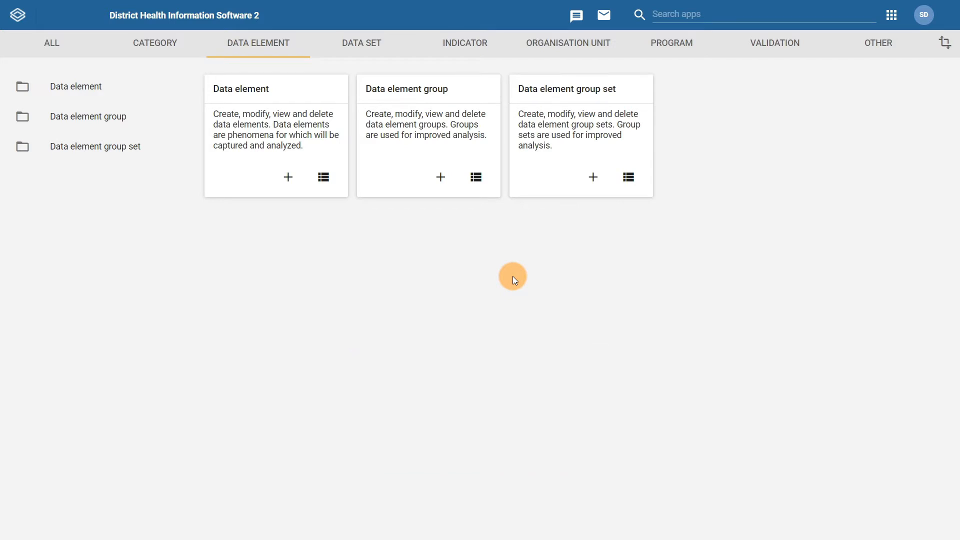
{"action": "left_click", "coordinate": [288, 177]}
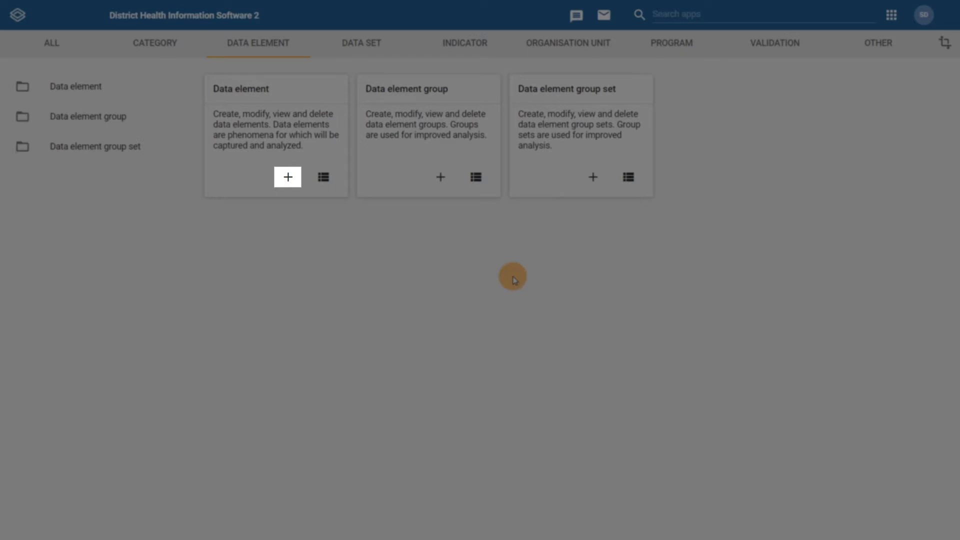
{"action": "mouse_move", "coordinate": [287, 178]}
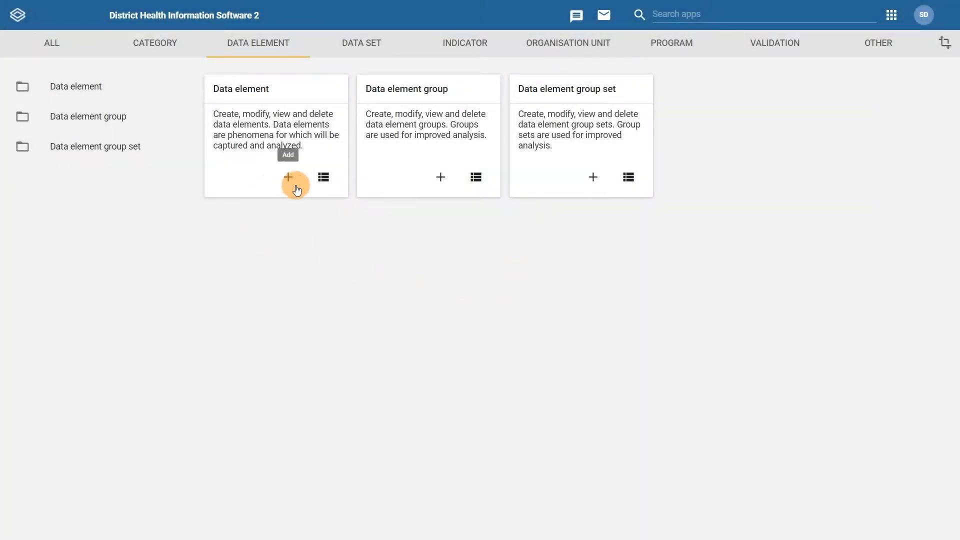
Create a new data element with name, short name and code sdutta_Sex
{"action": "left_click", "coordinate": [288, 177]}
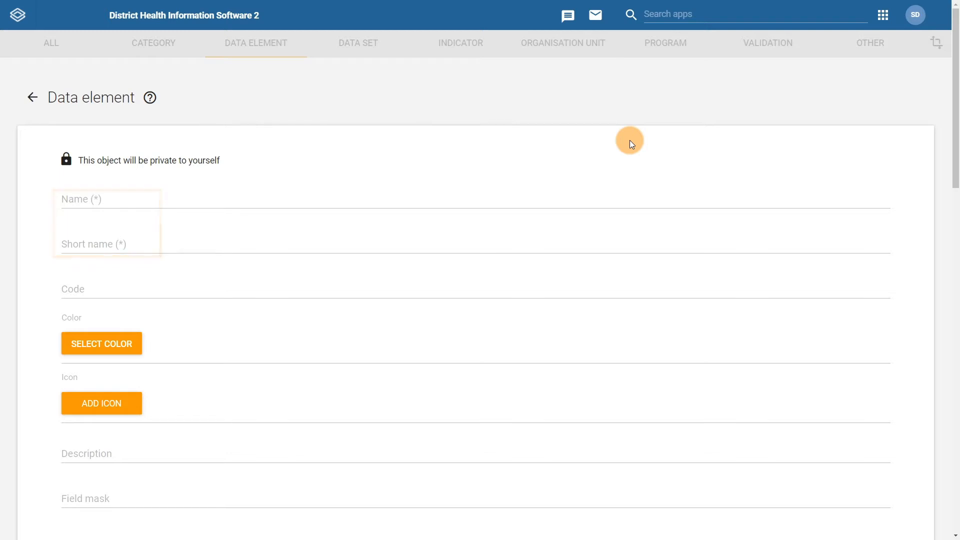
{"action": "type", "text": "sdutta_Sex"}
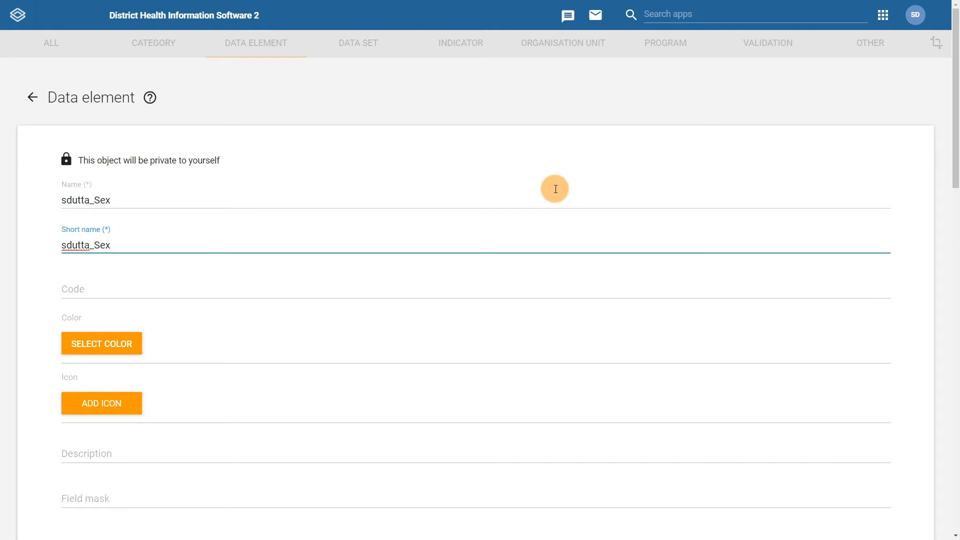
{"action": "type", "text": "sdutta_Sex"}
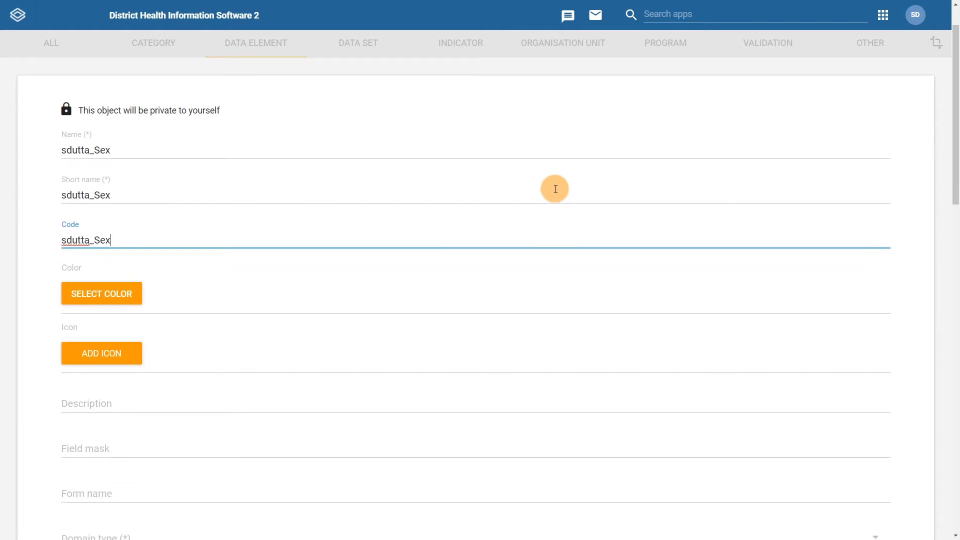
Enter form name Sex and choose Tracker as the domain type
{"action": "scroll", "scroll_direction": "down", "scroll_amount": 3}
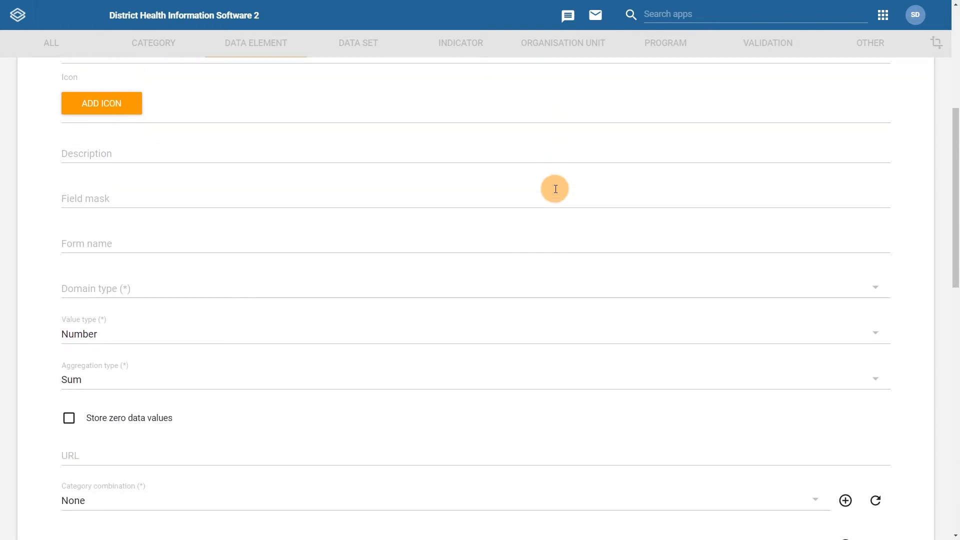
{"action": "left_click", "coordinate": [104, 243]}
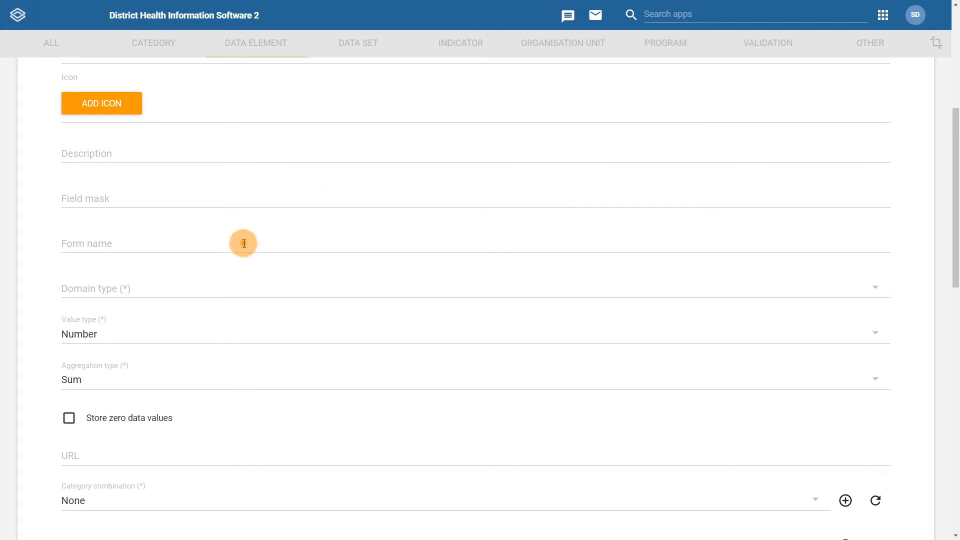
{"action": "type", "text": "Sex"}
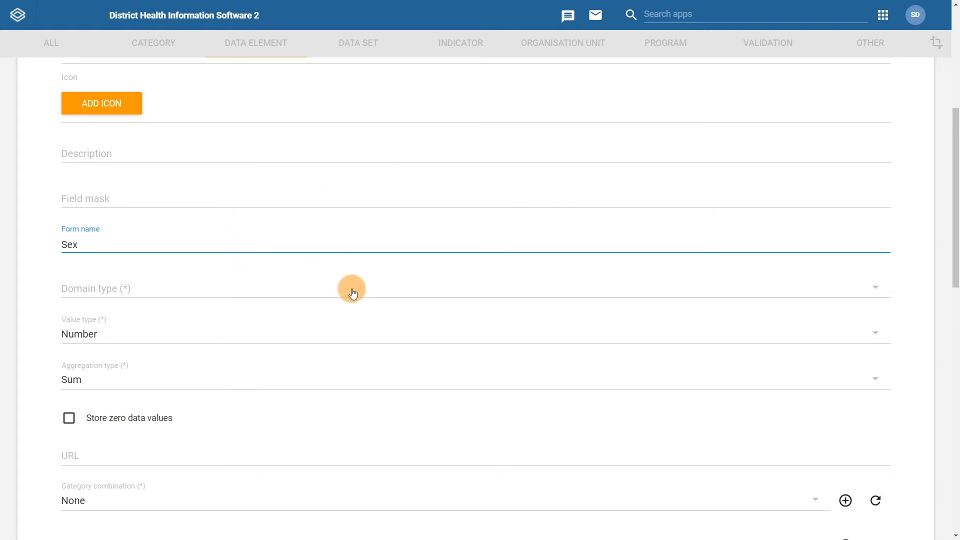
{"action": "mouse_move", "coordinate": [932, 266]}
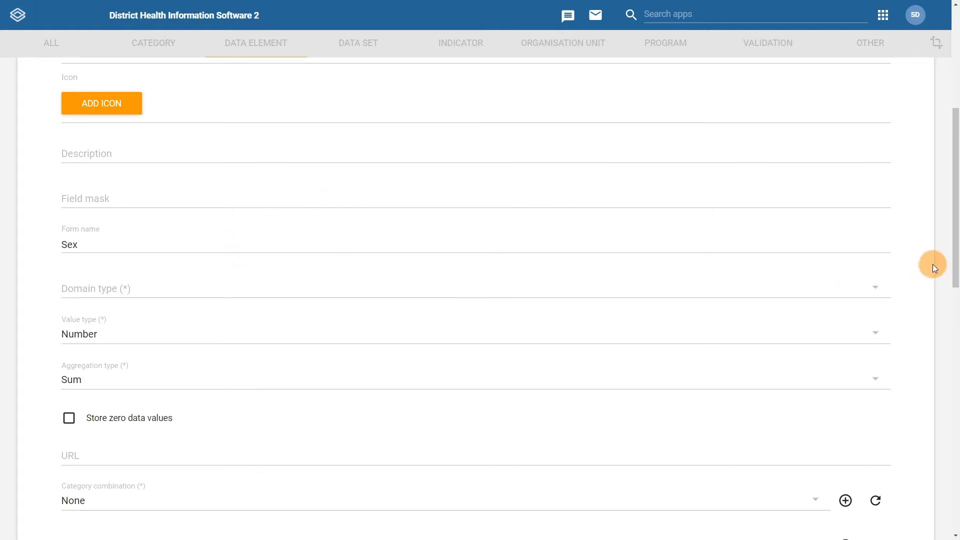
{"action": "left_click", "coordinate": [97, 288]}
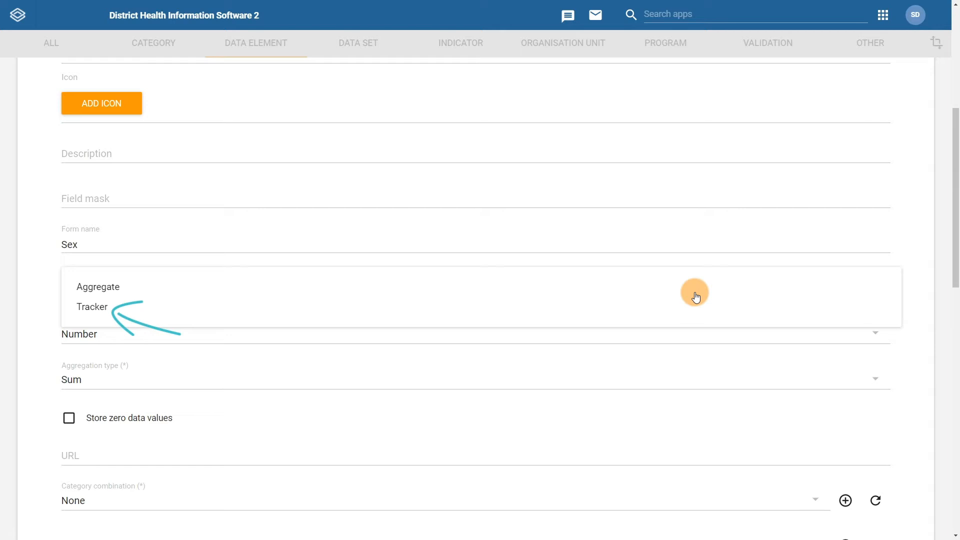
{"action": "mouse_move", "coordinate": [680, 295]}
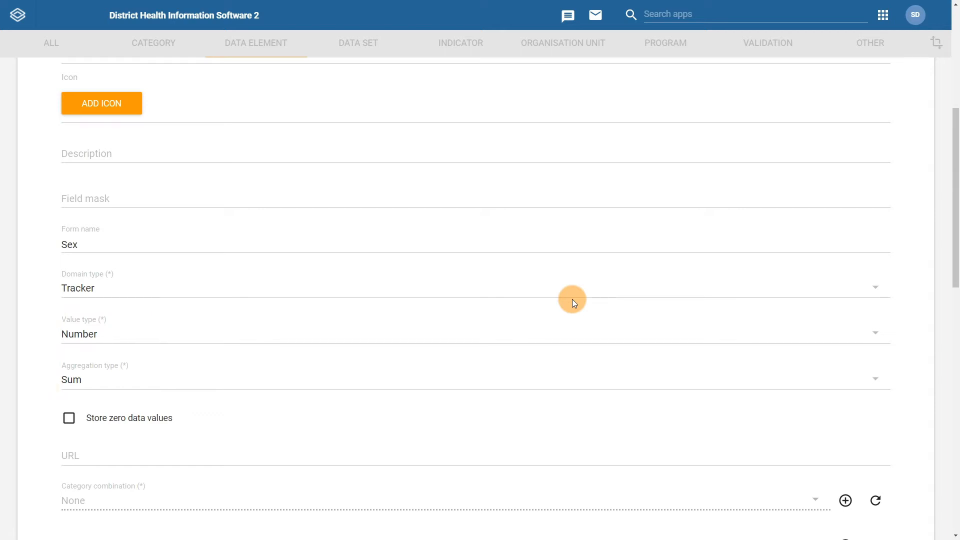
Assign option set sdutta_Sex (value type Text) and save the Sex data element
{"action": "scroll", "scroll_direction": "down", "scroll_amount": 3}
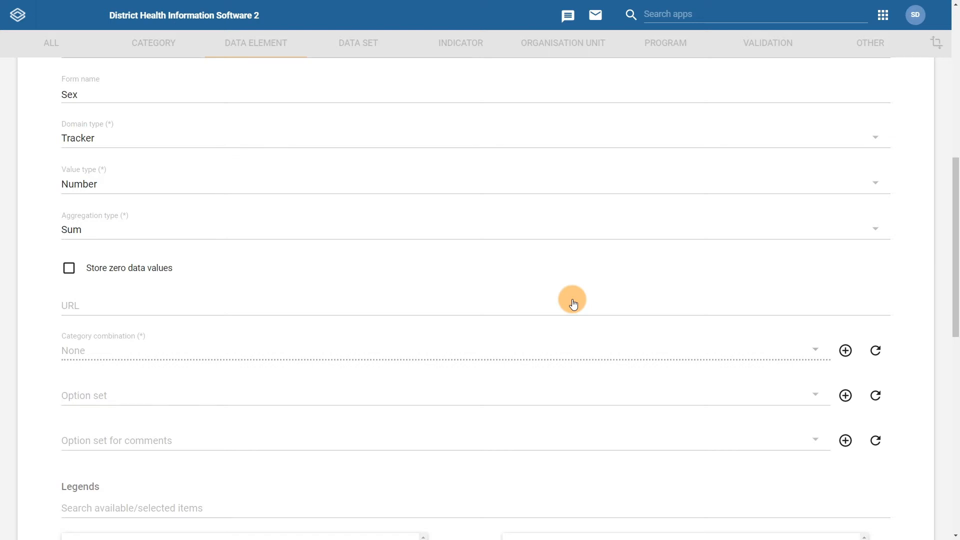
{"action": "mouse_move", "coordinate": [471, 393]}
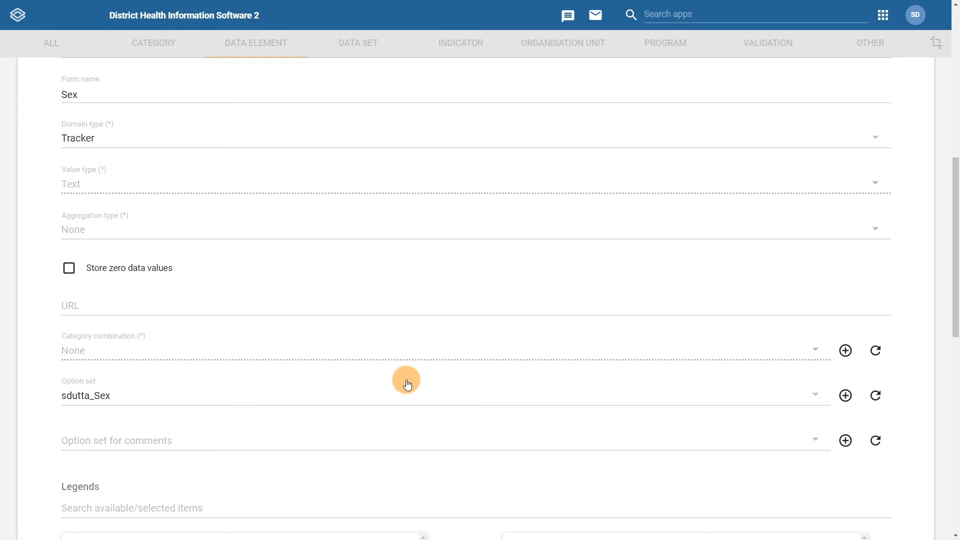
{"action": "scroll", "scroll_direction": "down", "scroll_amount": 3}
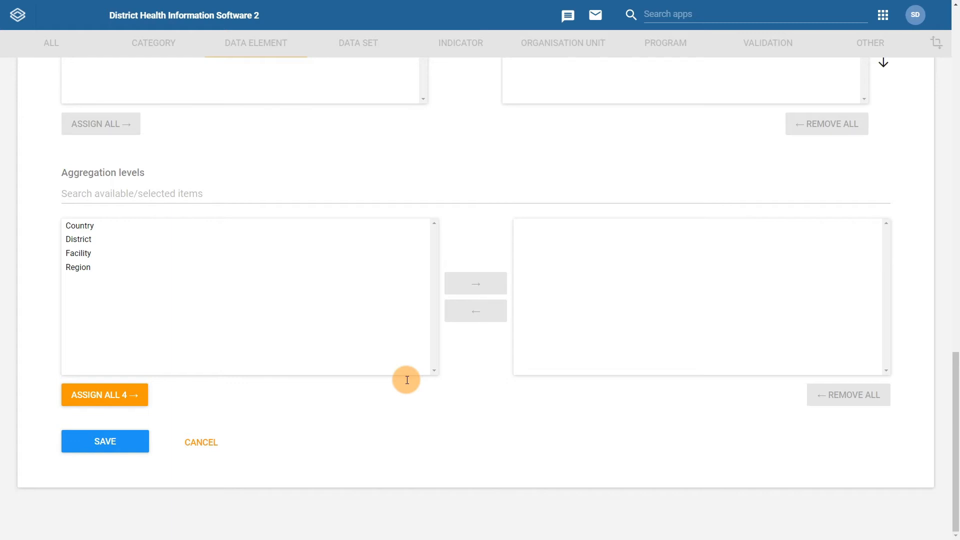
{"action": "left_click", "coordinate": [105, 441]}
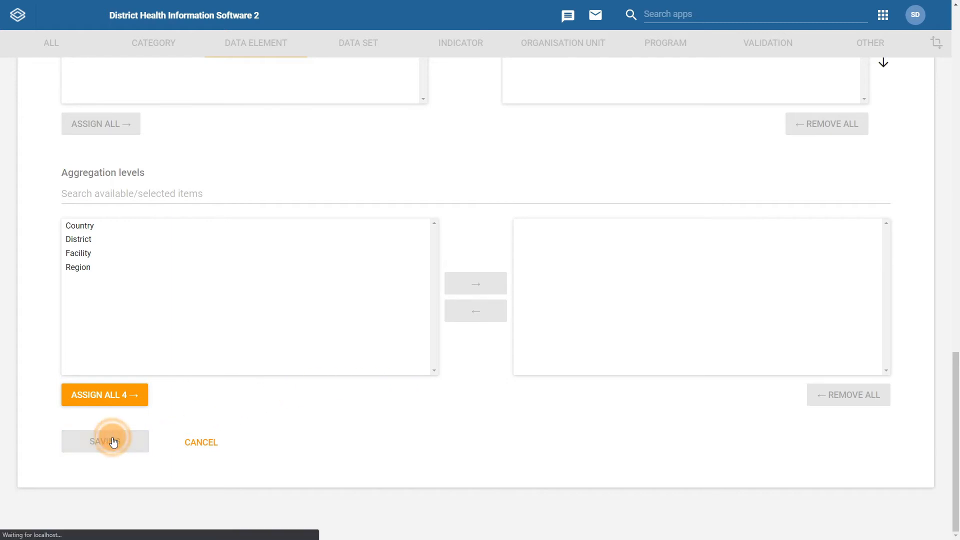
Create another data element named sdutta_Pregnant with matching short name and code
{"action": "left_click", "coordinate": [112, 441]}
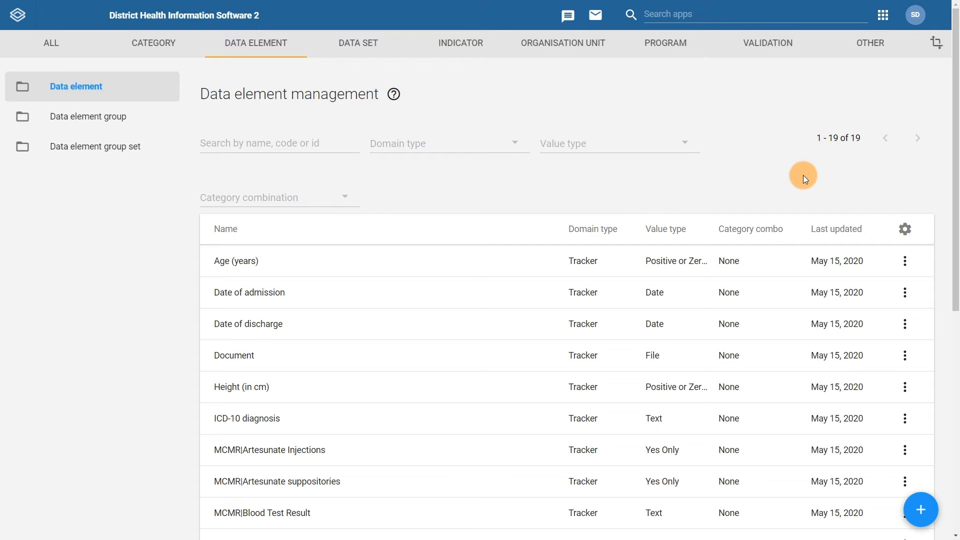
{"action": "mouse_move", "coordinate": [922, 509]}
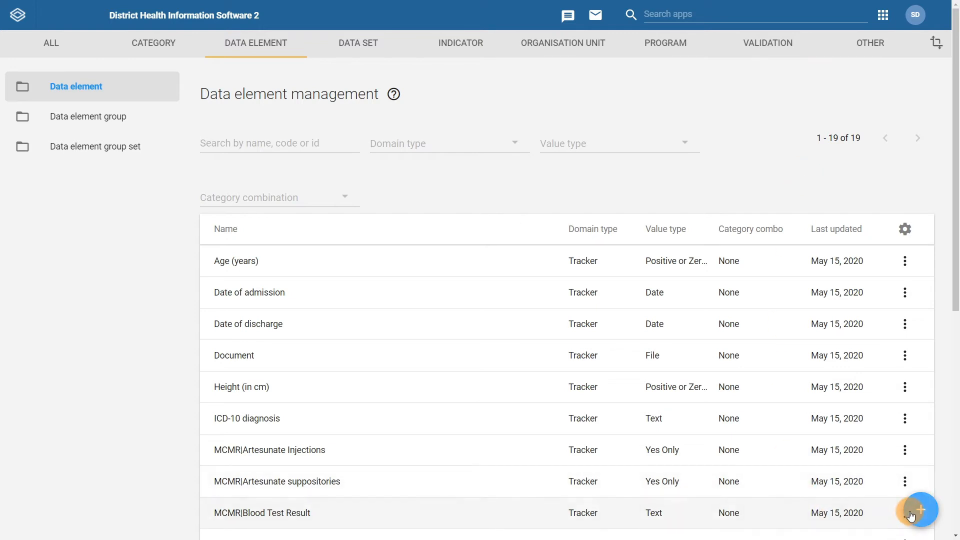
{"action": "left_click", "coordinate": [920, 509]}
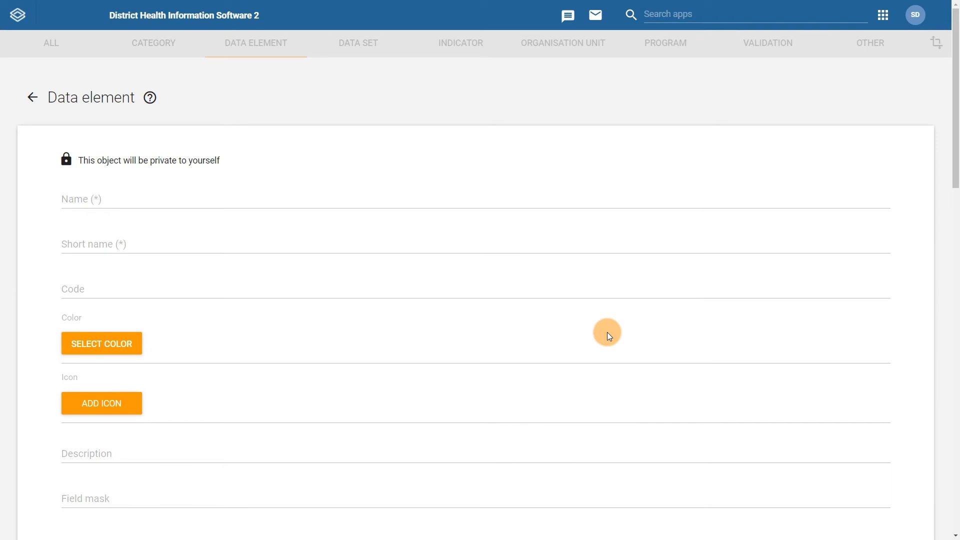
{"action": "type", "text": "sdutta_Pregnant"}
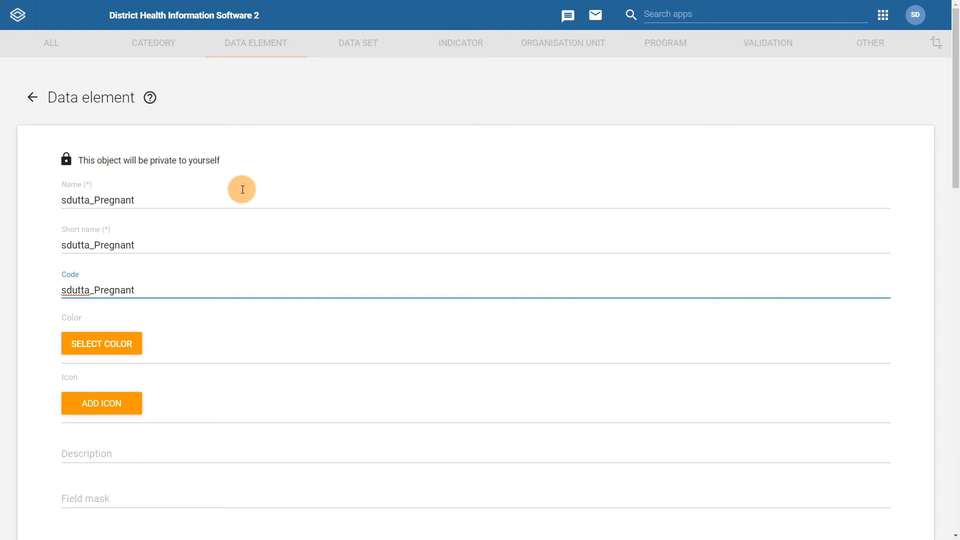
{"action": "scroll", "scroll_direction": "down", "scroll_amount": 3}
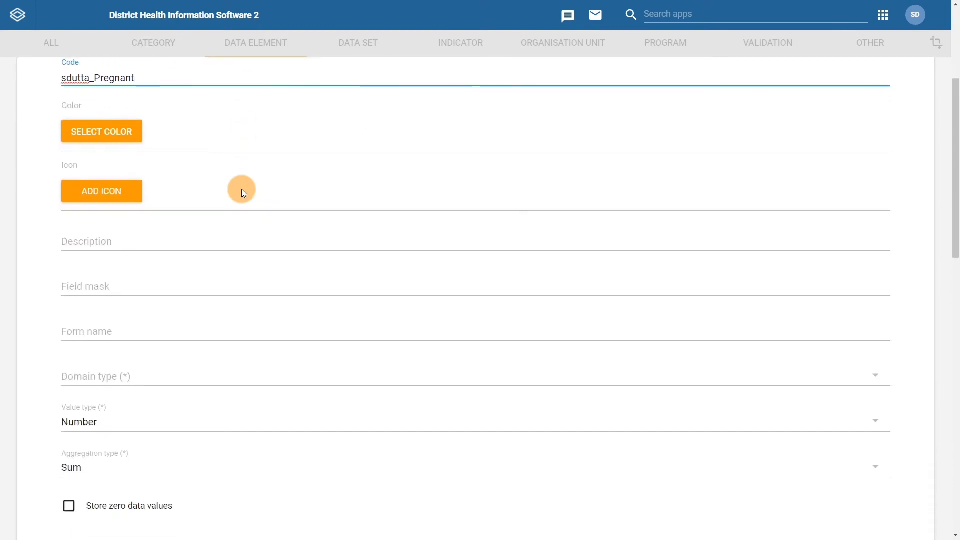
{"action": "scroll", "scroll_direction": "down", "scroll_amount": 3}
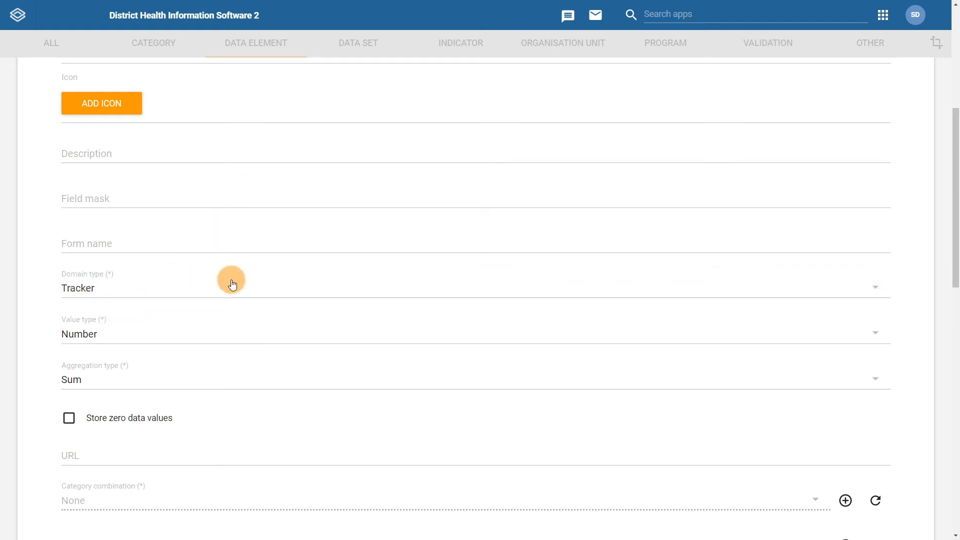
Enter form name Pregnant and choose Yes/No as the value type
{"action": "left_click", "coordinate": [211, 238]}
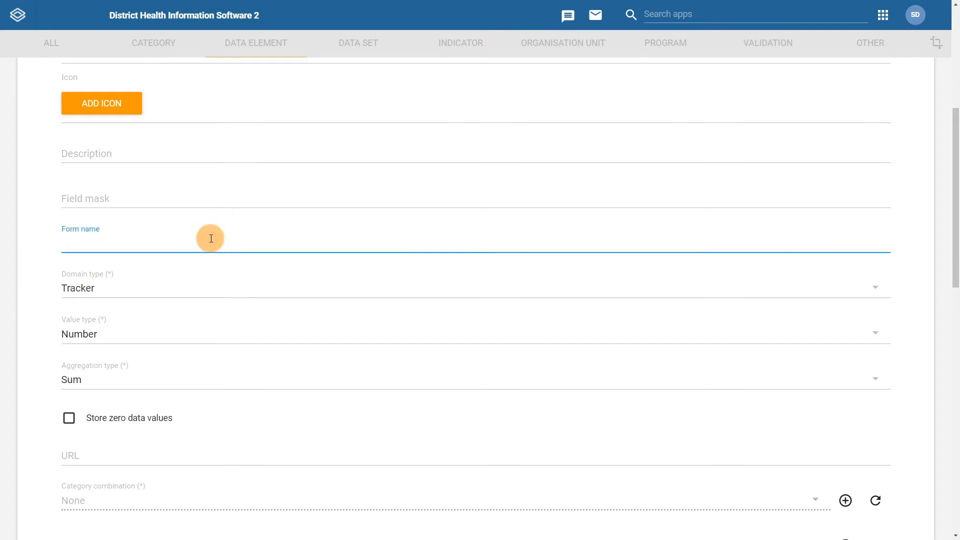
{"action": "type", "text": "Pregnant"}
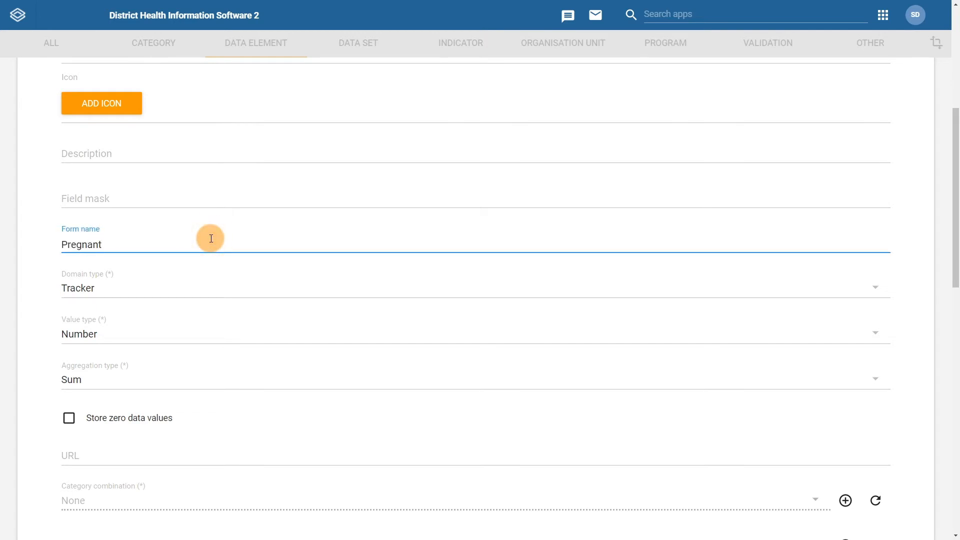
{"action": "left_click", "coordinate": [100, 244]}
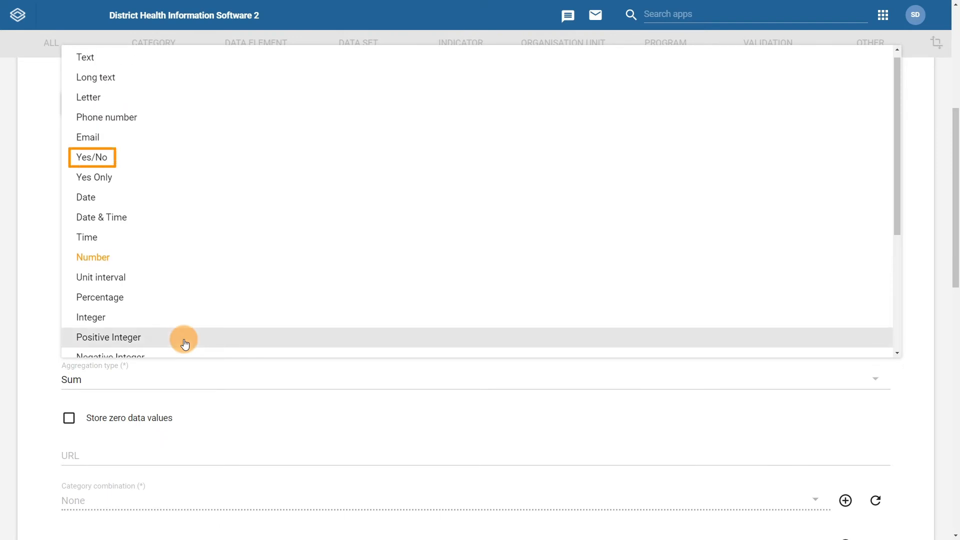
{"action": "mouse_move", "coordinate": [156, 163]}
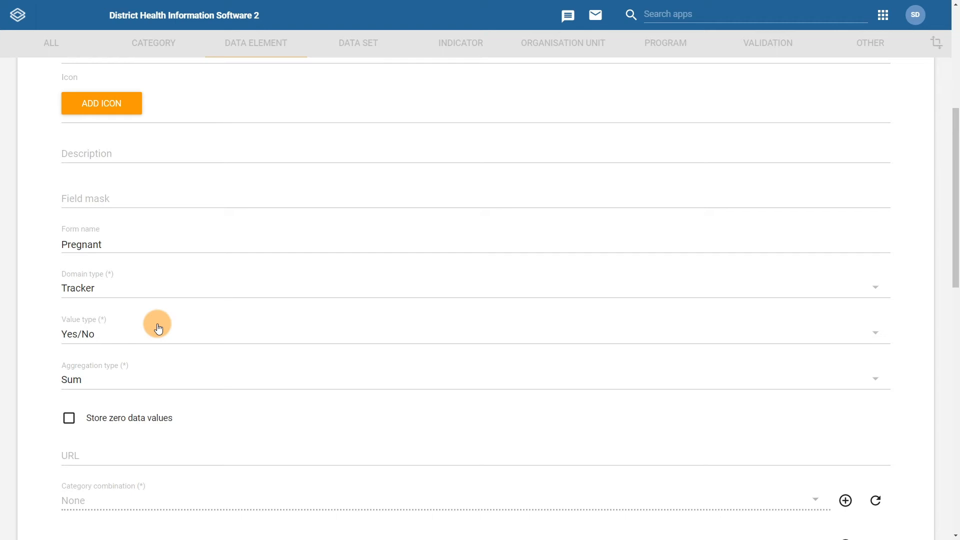
Save the Pregnant data element and start a new blank data element
{"action": "scroll", "scroll_direction": "down", "scroll_amount": 3}
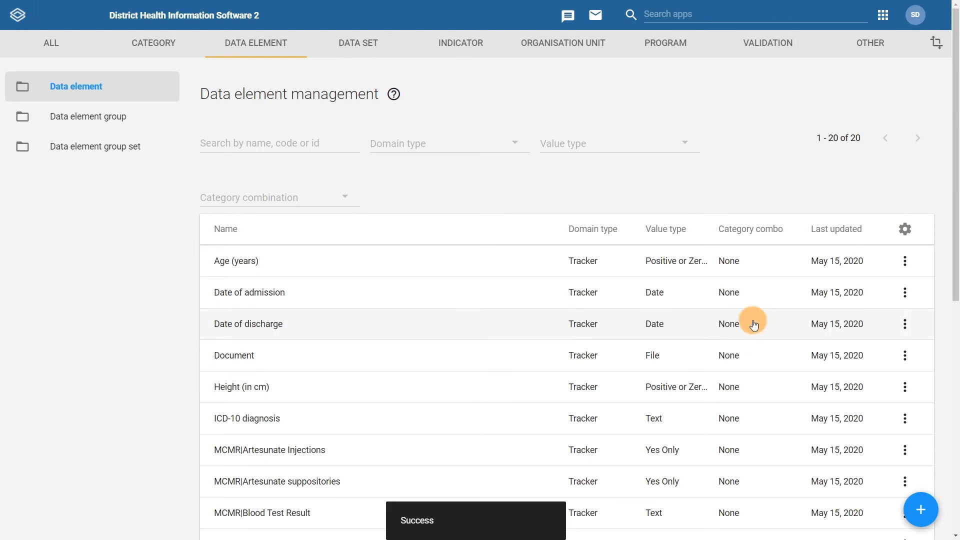
{"action": "left_click", "coordinate": [919, 510]}
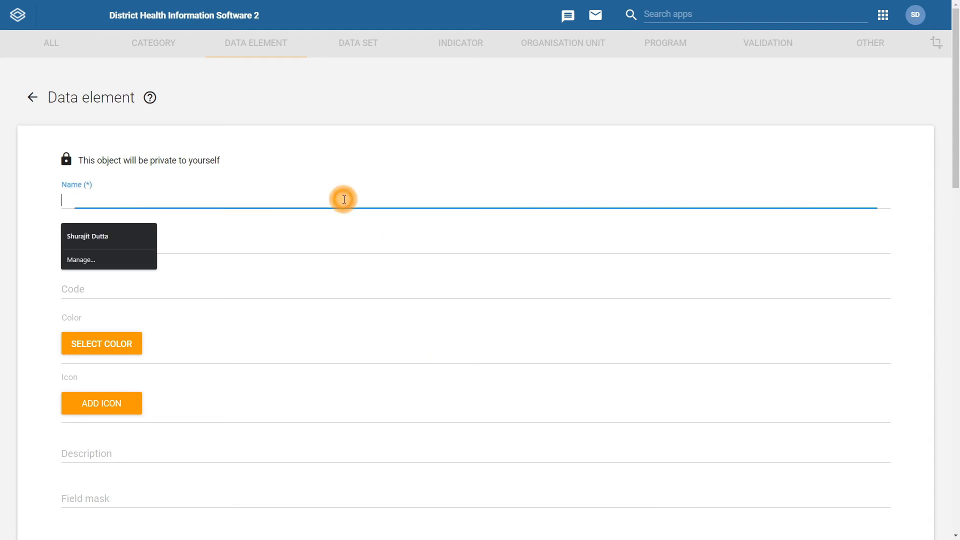
Enter name, short name and code sdutta_Height (in cm)
{"action": "type", "text": "sdutta_Height ("}
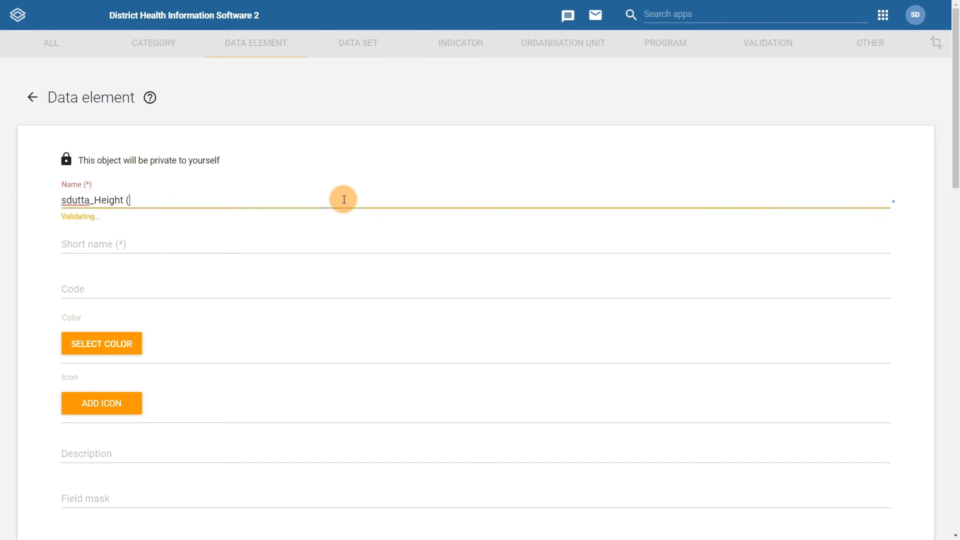
{"action": "type", "text": "in cm)"}
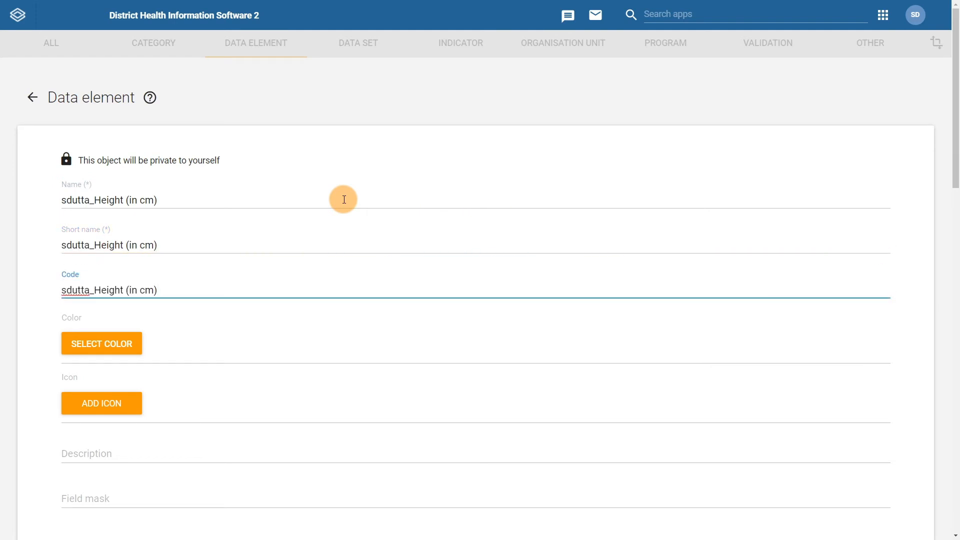
Set Tracker domain, form name Height (in cm) and value type Positive or Zero Integer
{"action": "scroll", "scroll_direction": "down", "scroll_amount": 3}
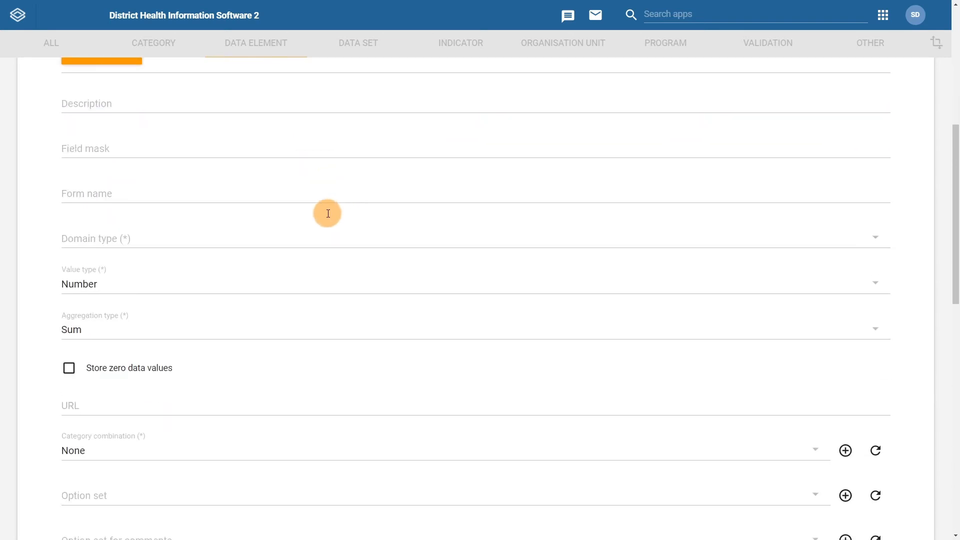
{"action": "mouse_move", "coordinate": [194, 244]}
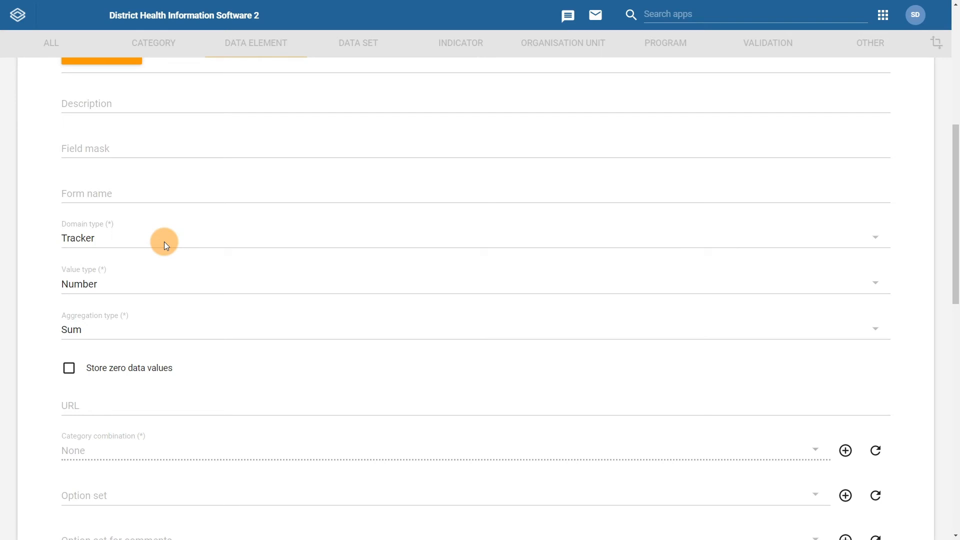
{"action": "left_click", "coordinate": [160, 188]}
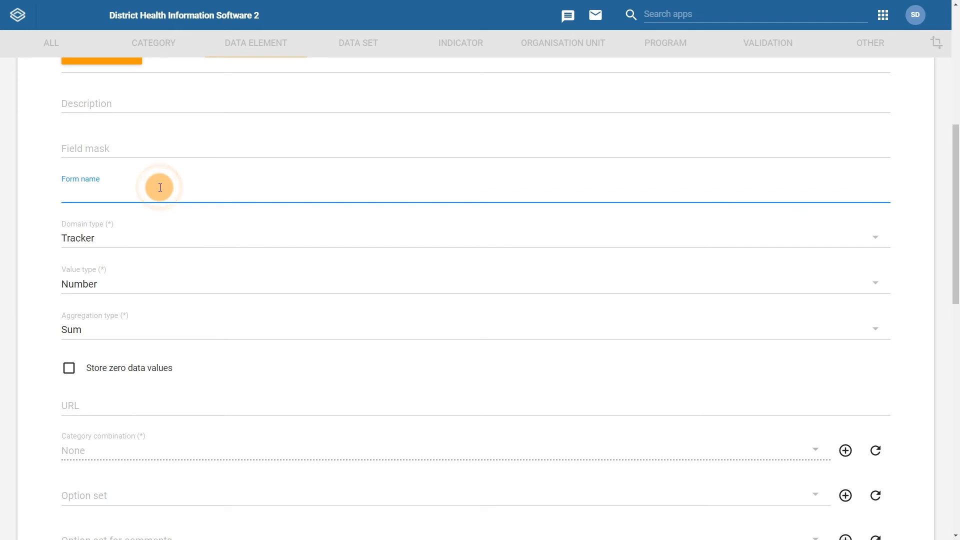
{"action": "type", "text": "Height"}
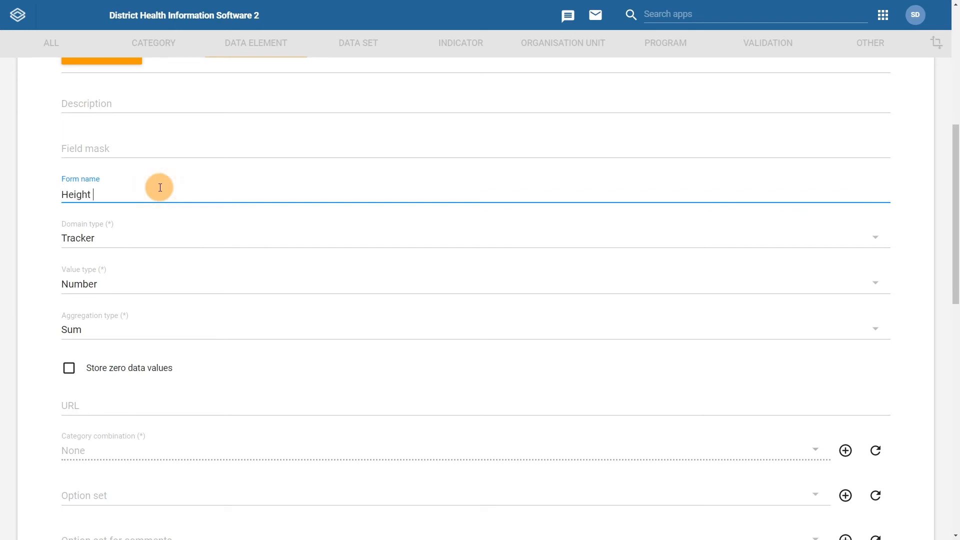
{"action": "type", "text": "(in cm)"}
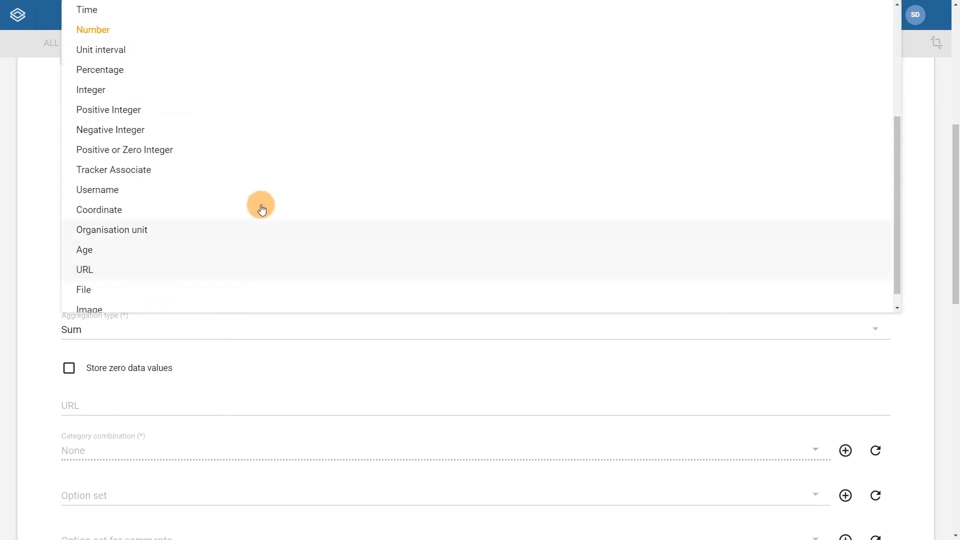
{"action": "left_click", "coordinate": [124, 150]}
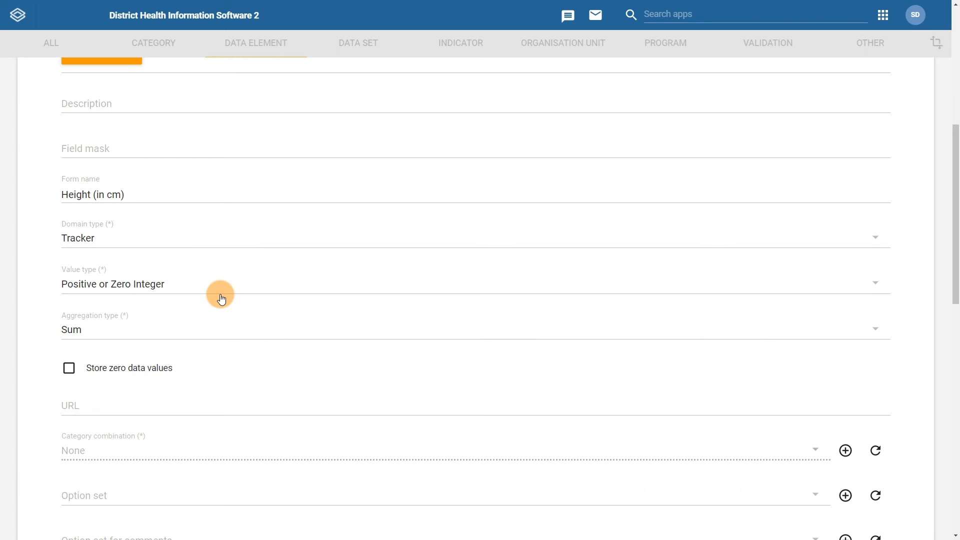
{"action": "mouse_move", "coordinate": [214, 332]}
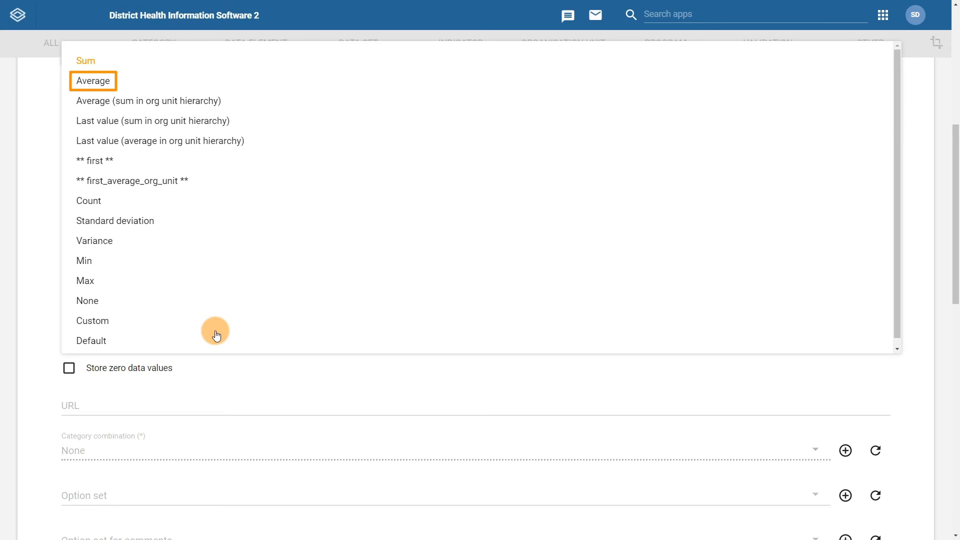
{"action": "mouse_move", "coordinate": [190, 163]}
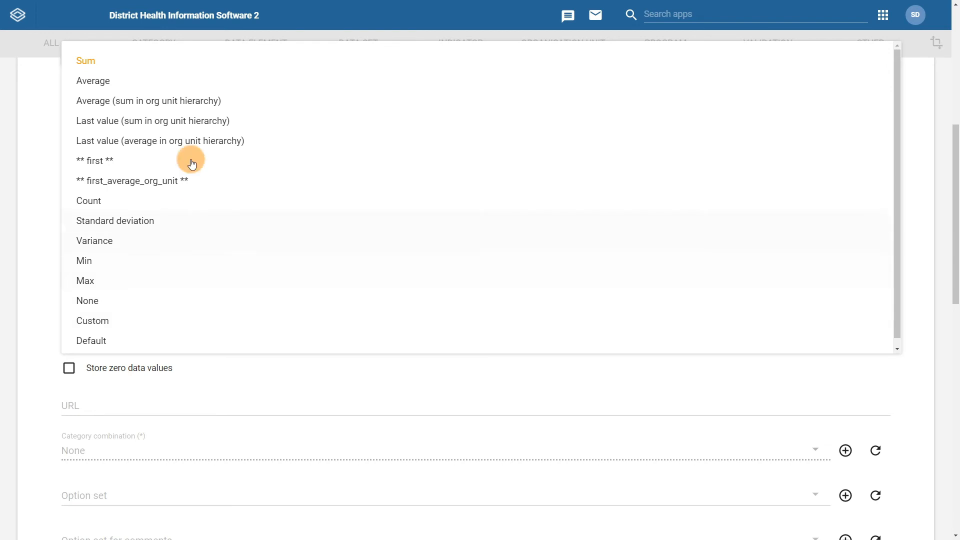
Change the aggregation type to Average
{"action": "left_click", "coordinate": [93, 80]}
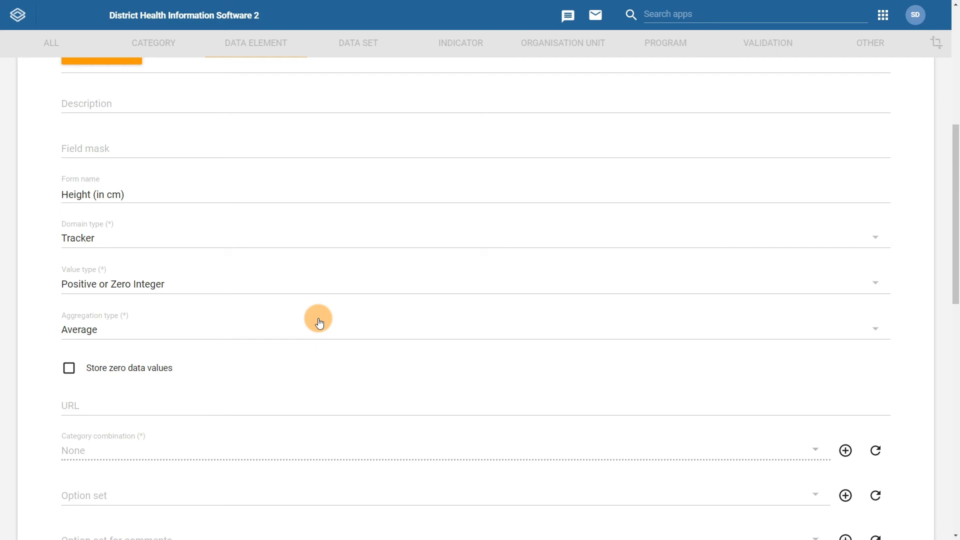
{"action": "scroll", "scroll_direction": "down", "scroll_amount": 3}
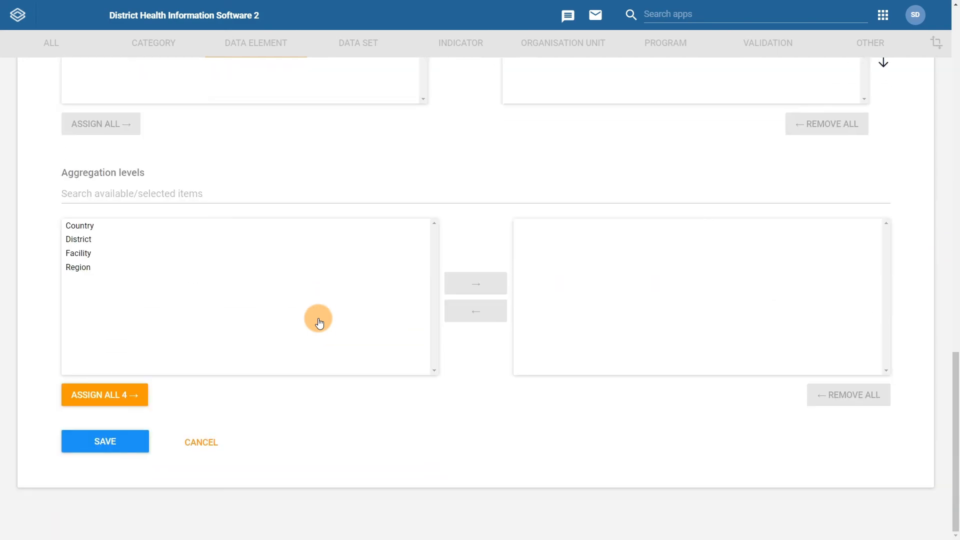
Save the Height (in cm) data element into the Data element list
{"action": "left_click", "coordinate": [201, 442]}
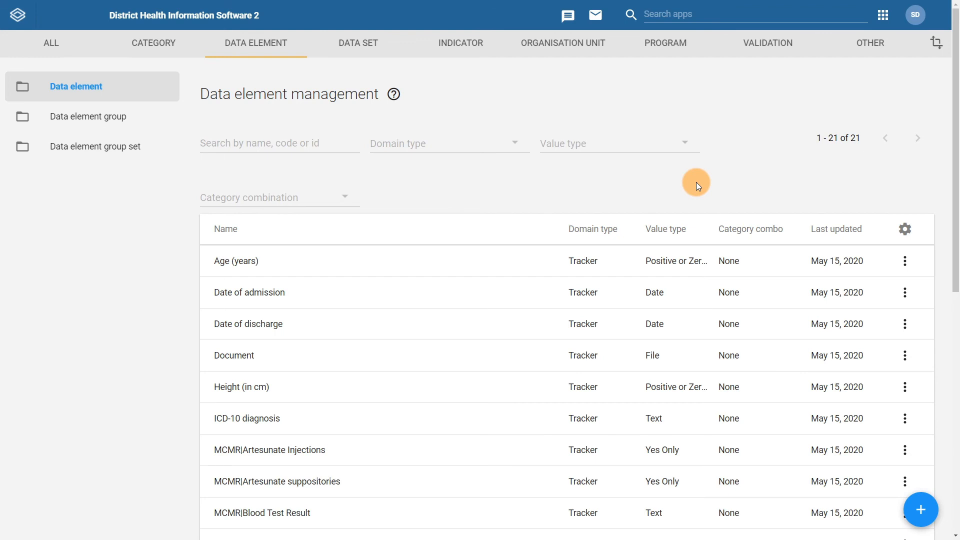
{"action": "left_click", "coordinate": [247, 418]}
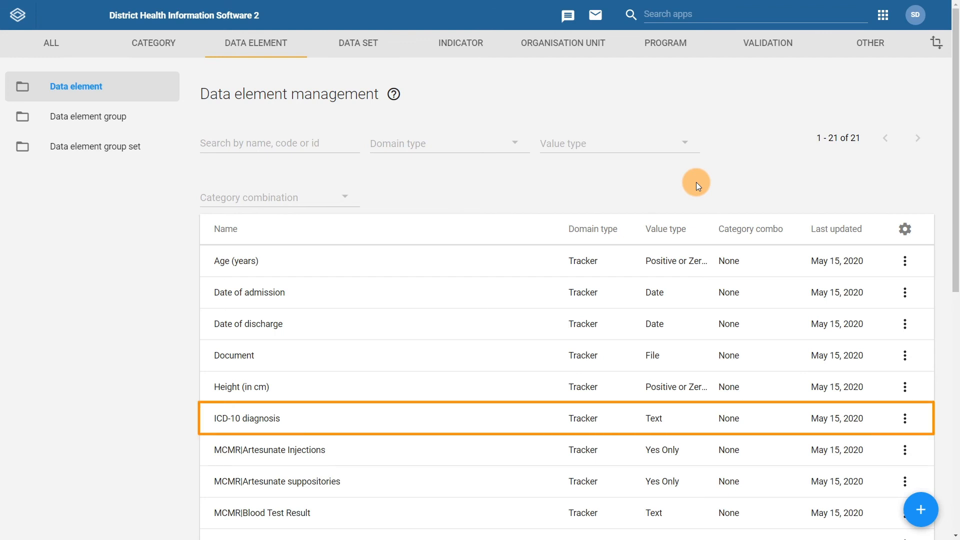